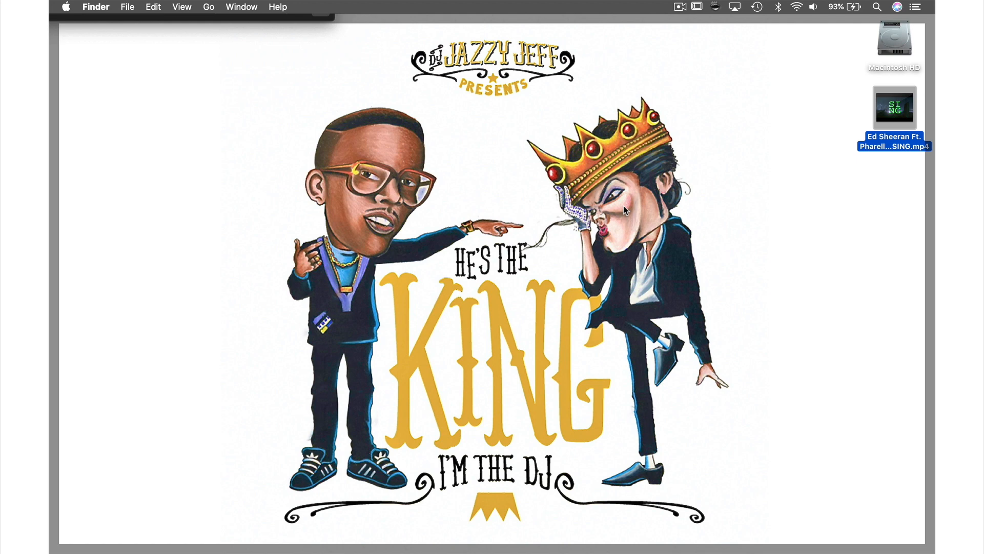
# Step: Launch VLC media player from Finder to show its empty playlist
pyautogui.doubleClick(894, 107)
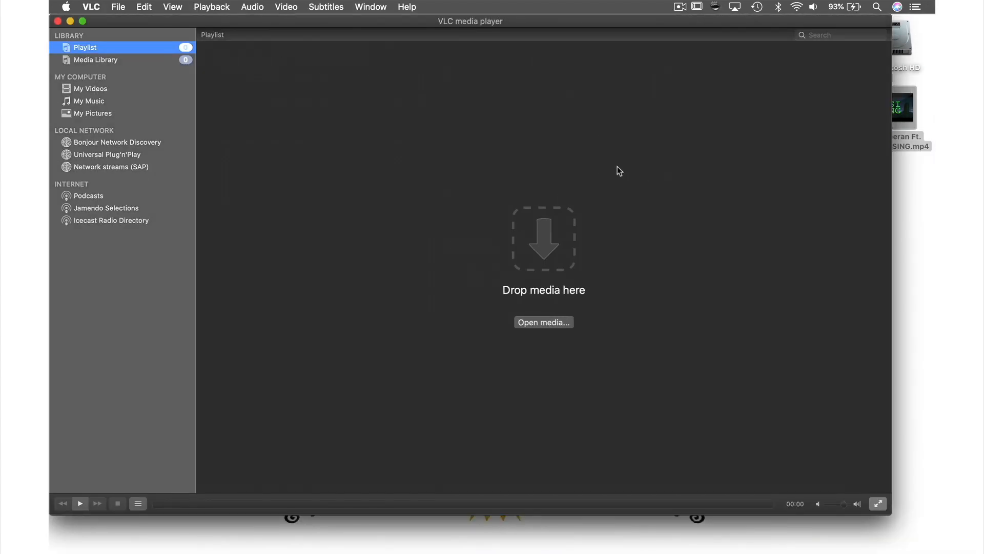
pyautogui.moveTo(118, 7)
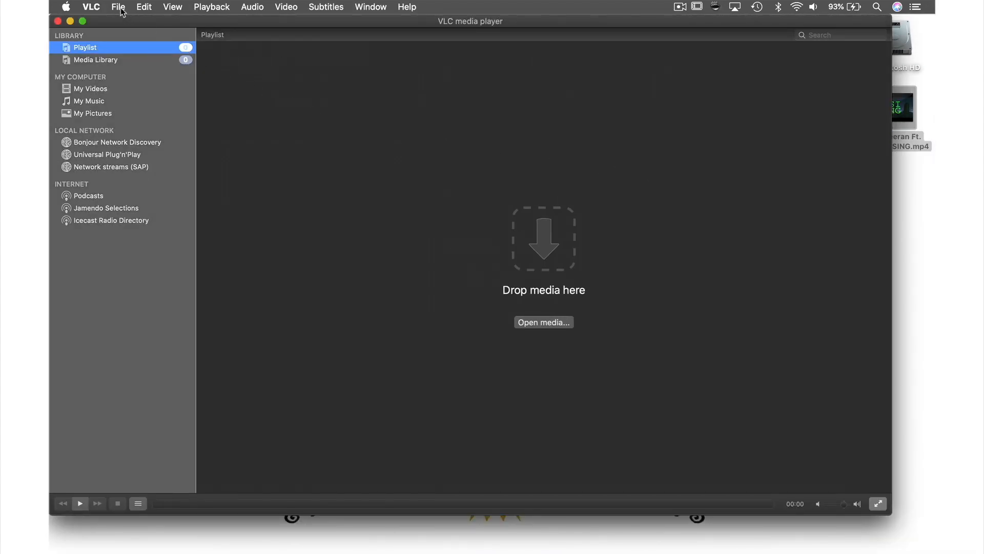
# Step: Load Ed Sheeran Ft. Pharell Williams - SING.mp4 from the Desktop into Convert / Stream
pyautogui.click(118, 7)
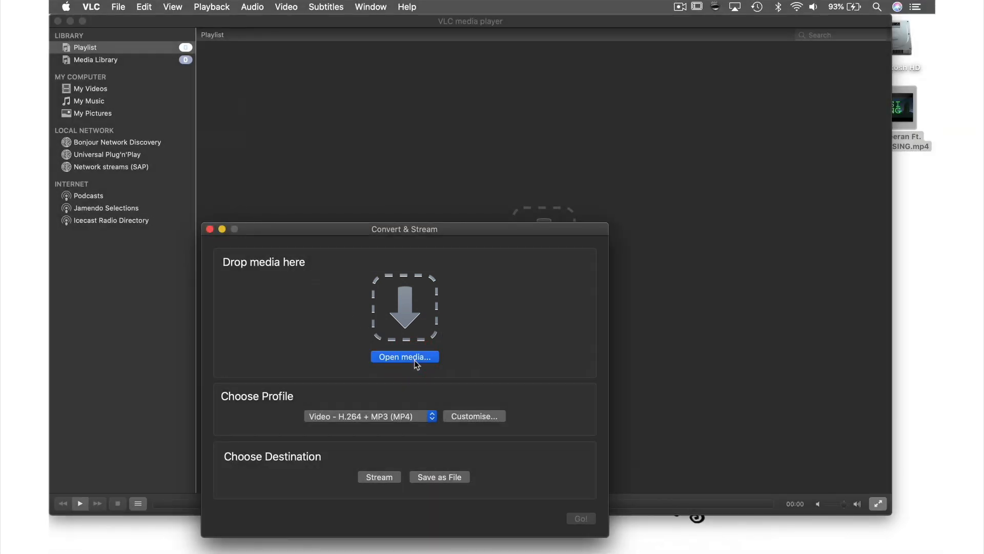
pyautogui.click(405, 357)
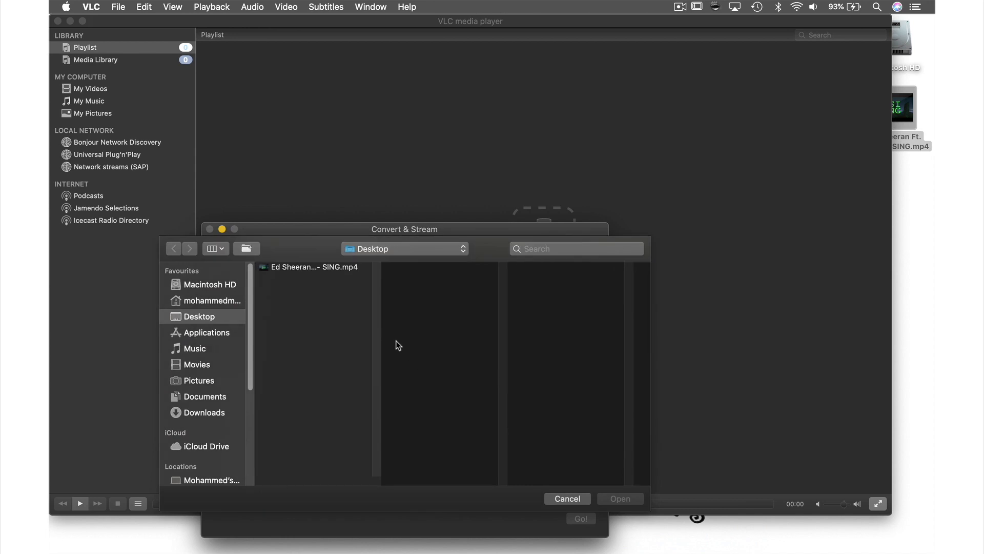
pyautogui.click(313, 266)
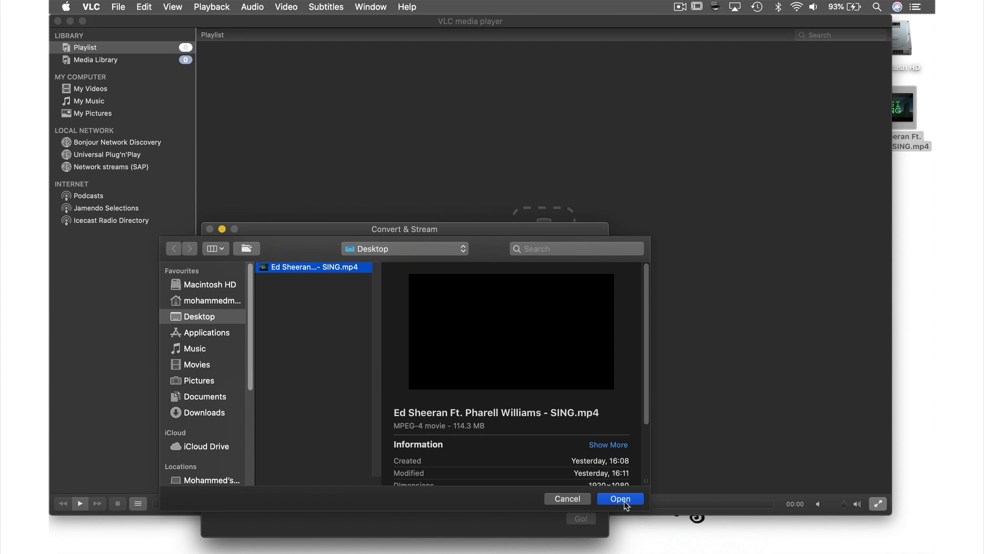
pyautogui.click(620, 498)
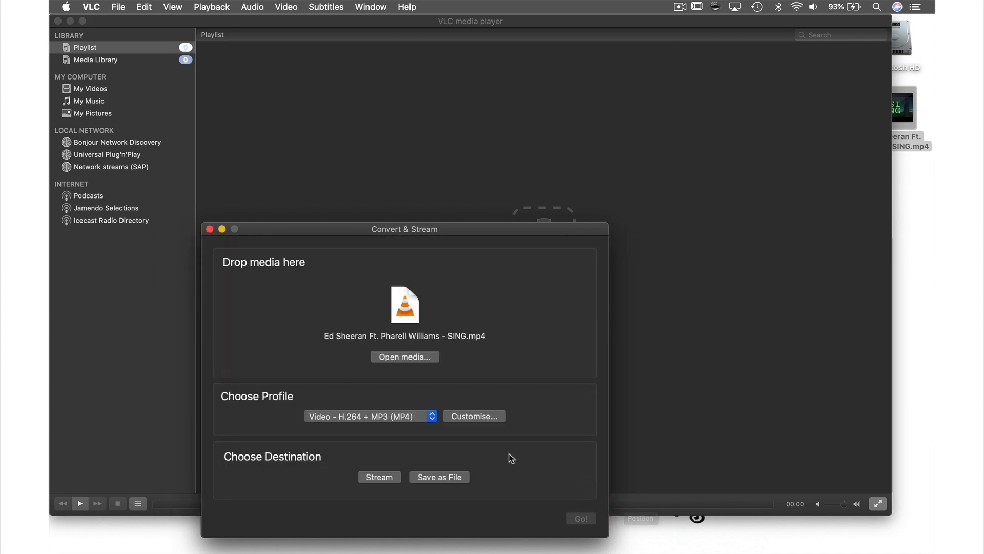
# Step: Select the Audio - MP3 profile and choose to save the output as a file
pyautogui.click(370, 416)
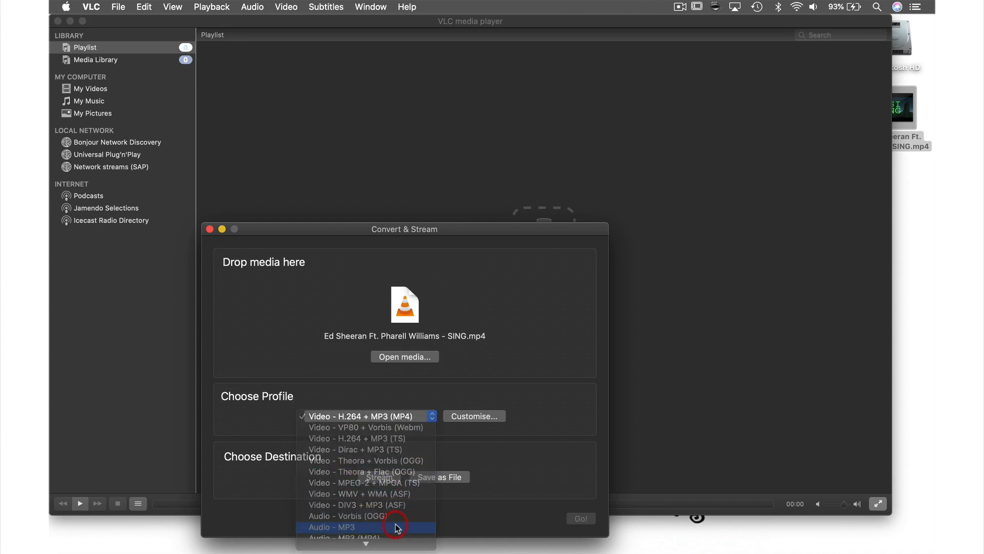
pyautogui.click(332, 526)
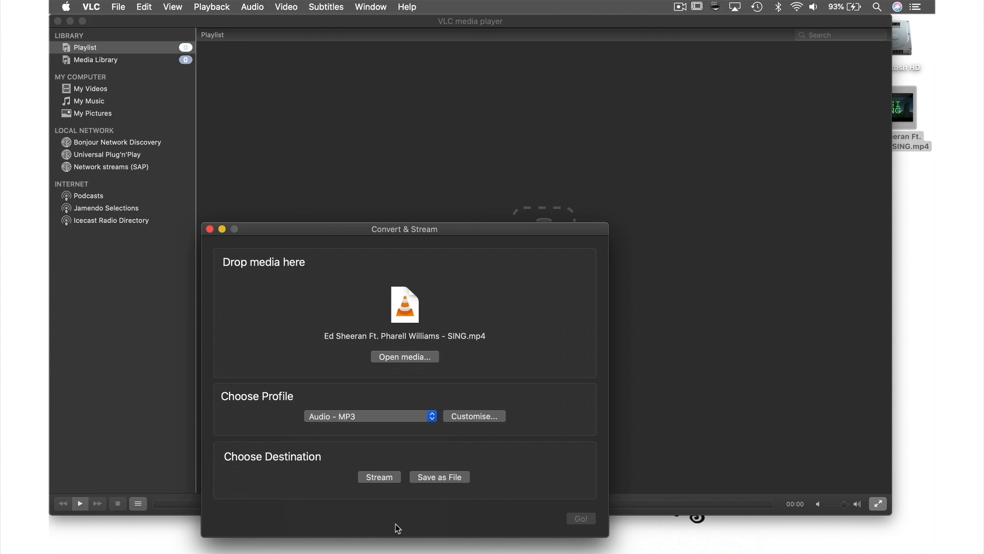
pyautogui.click(439, 476)
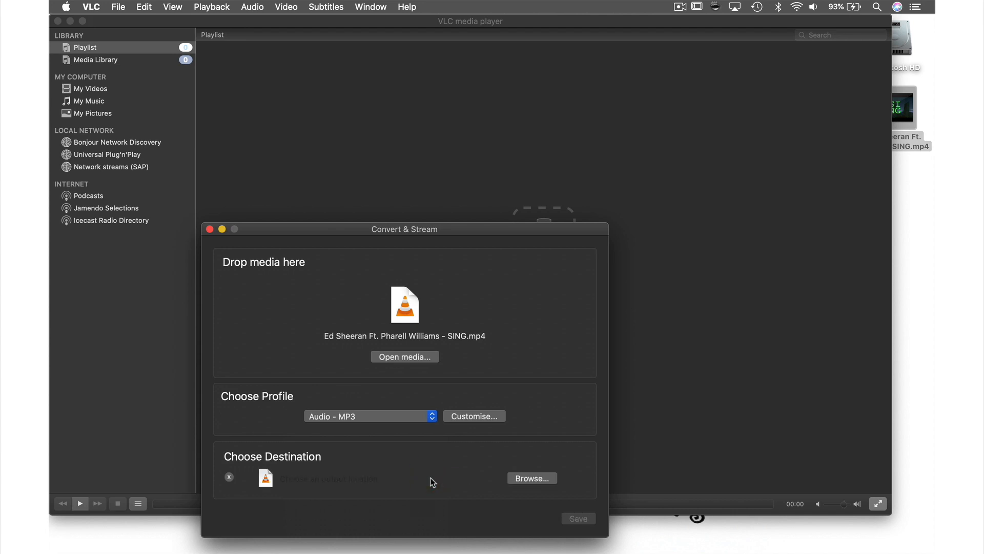
pyautogui.click(532, 477)
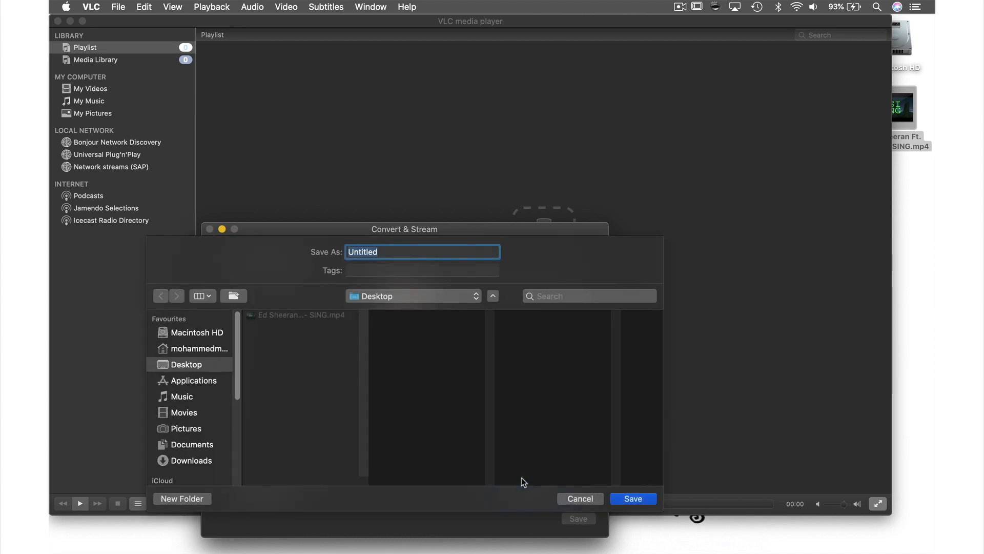
# Step: Name the output file Sing.mp3 on the Desktop and confirm it
pyautogui.write('Sin')
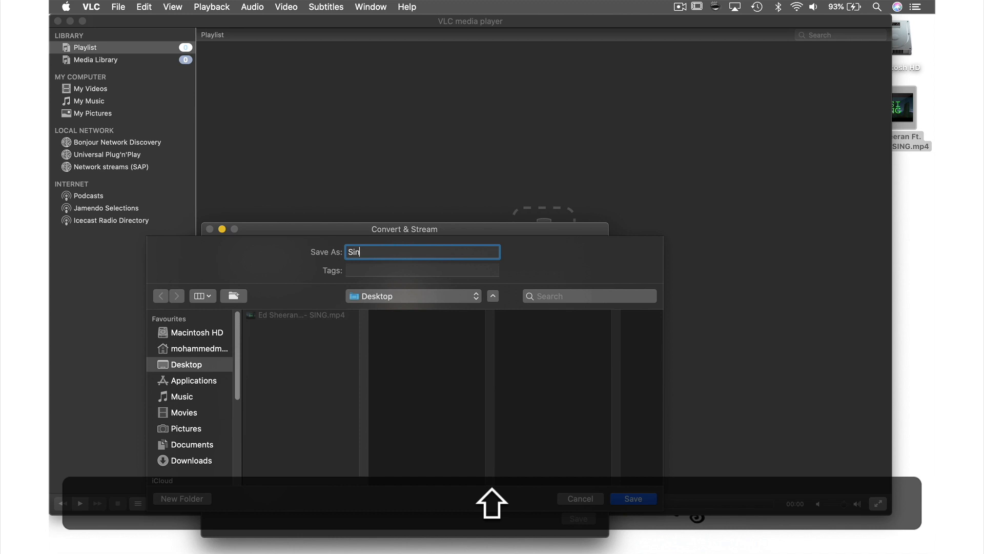
pyautogui.write('g')
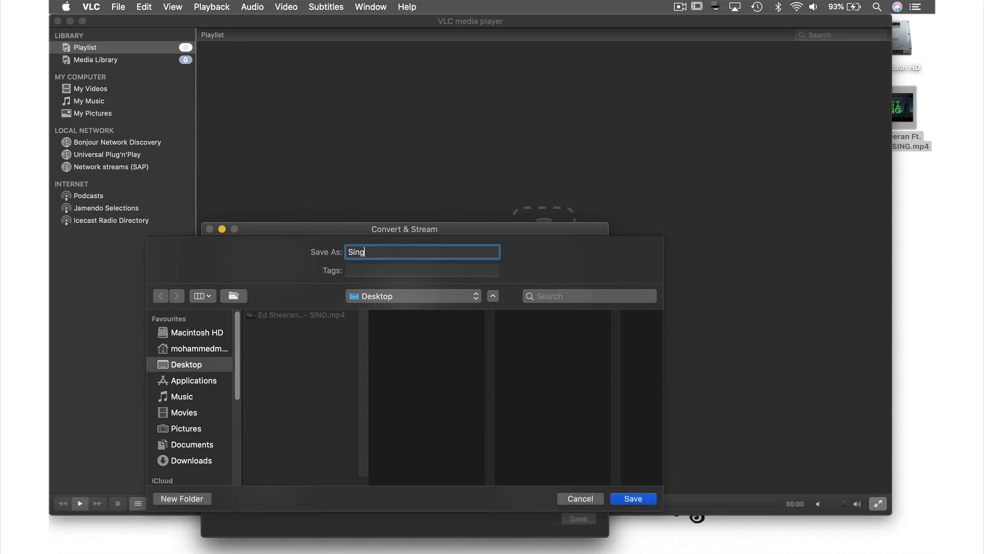
pyautogui.write('.mp3')
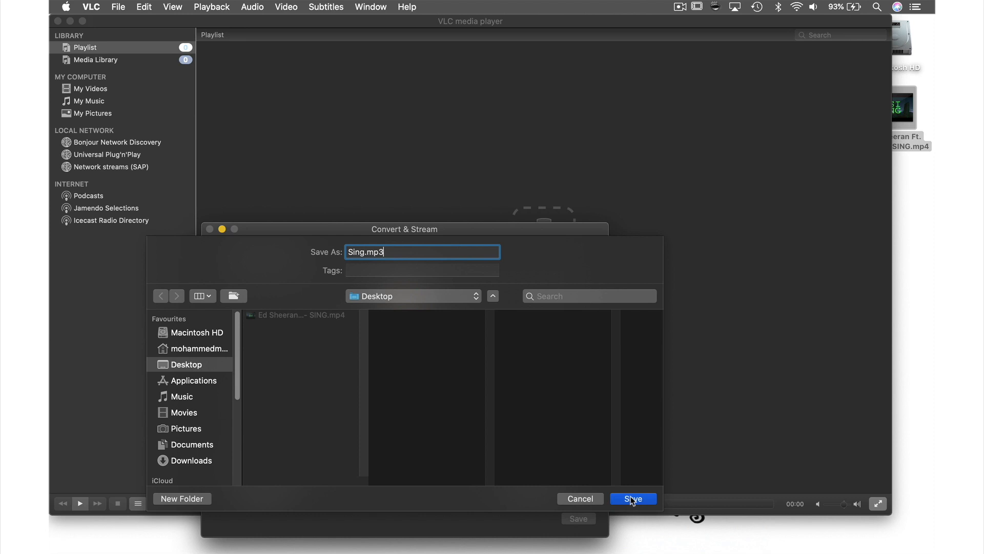
pyautogui.click(633, 499)
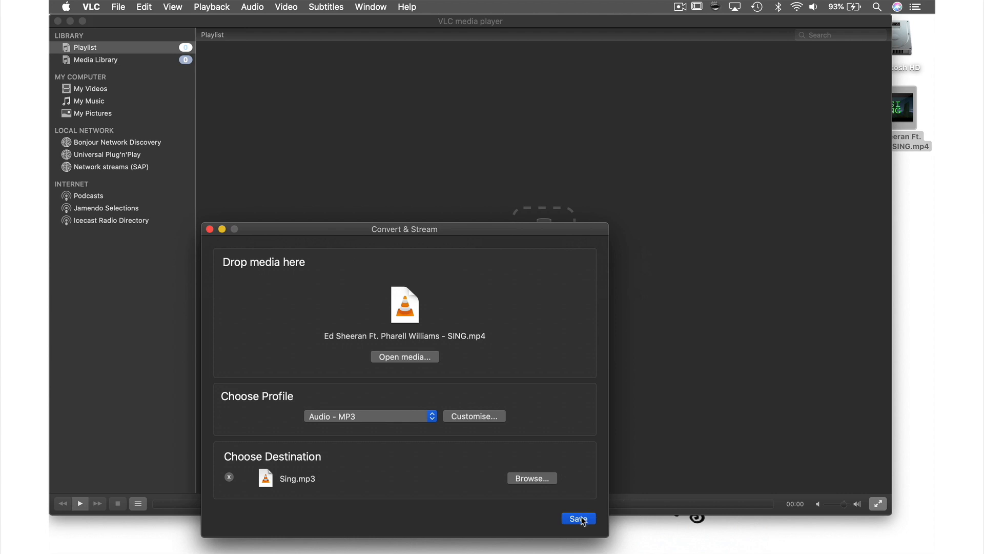
# Step: Run the MP3 conversion, then close the VLC window
pyautogui.click(577, 518)
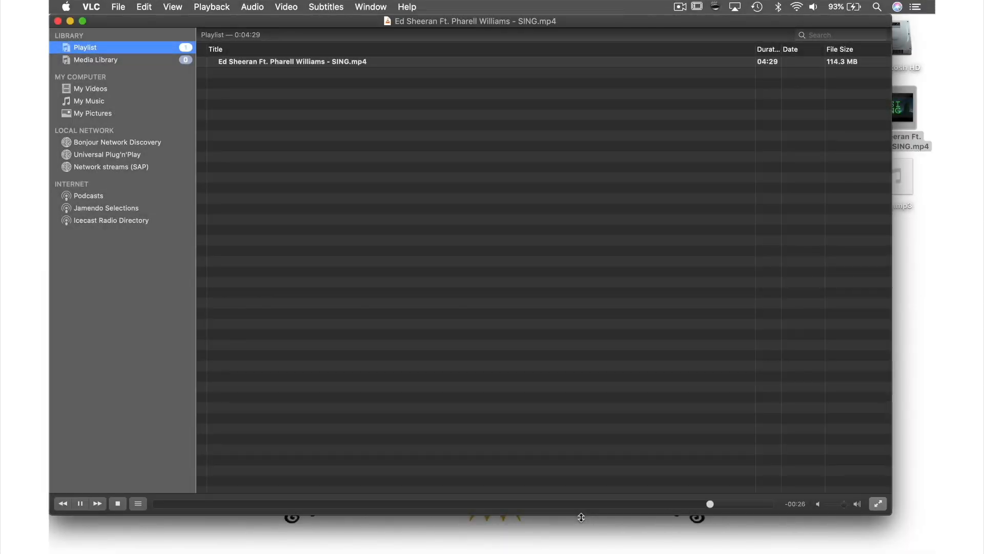
pyautogui.click(117, 503)
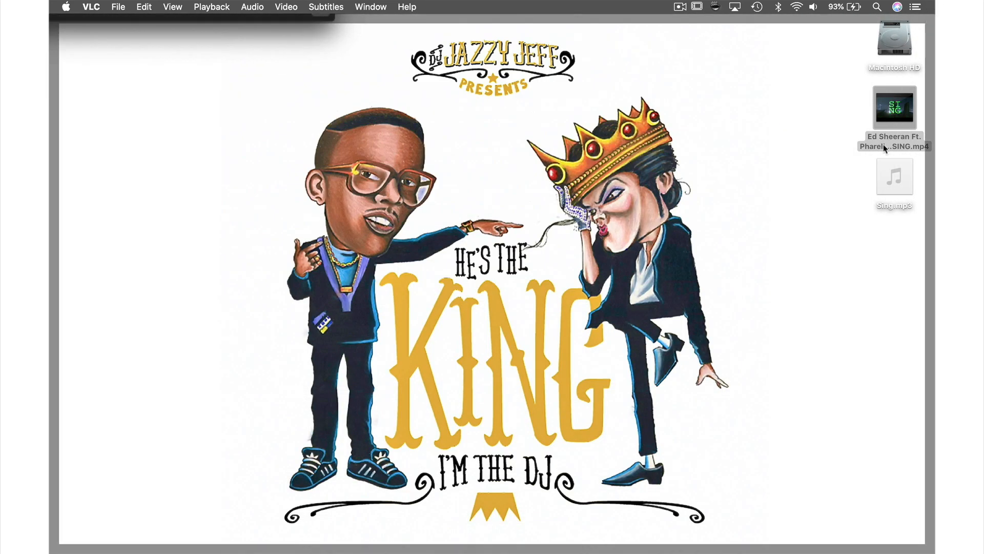
# Step: Open Sing.mp3 from the desktop with VLC to play it
pyautogui.rightClick(894, 177)
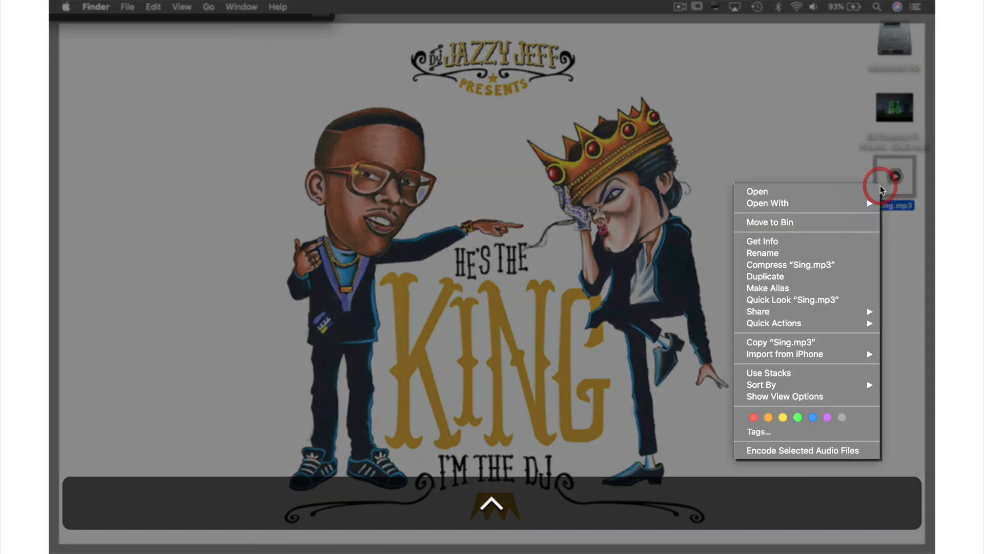
pyautogui.click(757, 191)
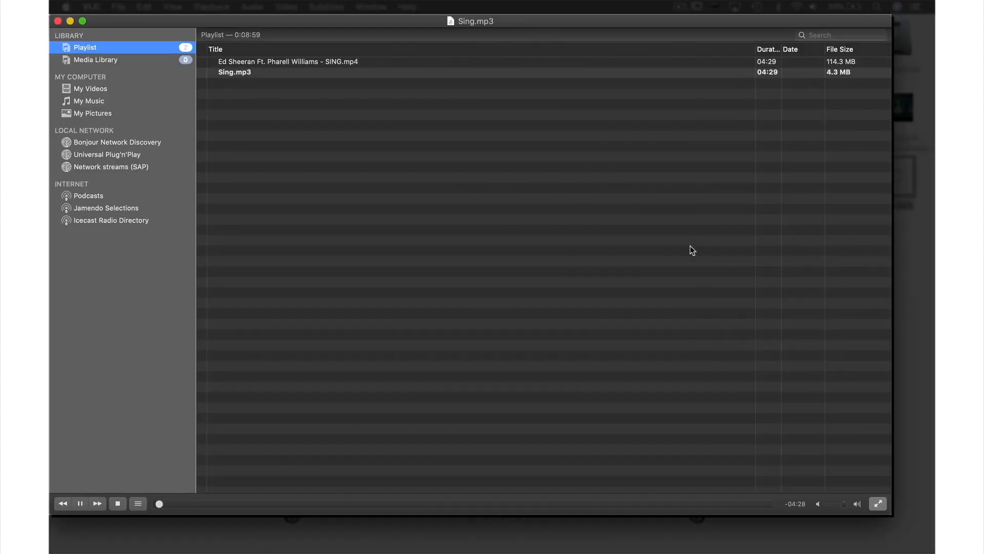